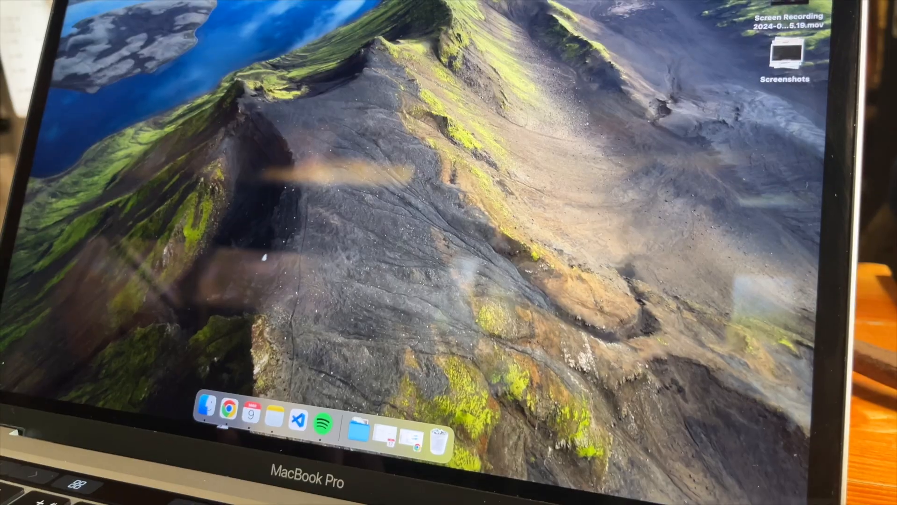
Launch Figma from Spotlight and start a new design file.
text(figma)
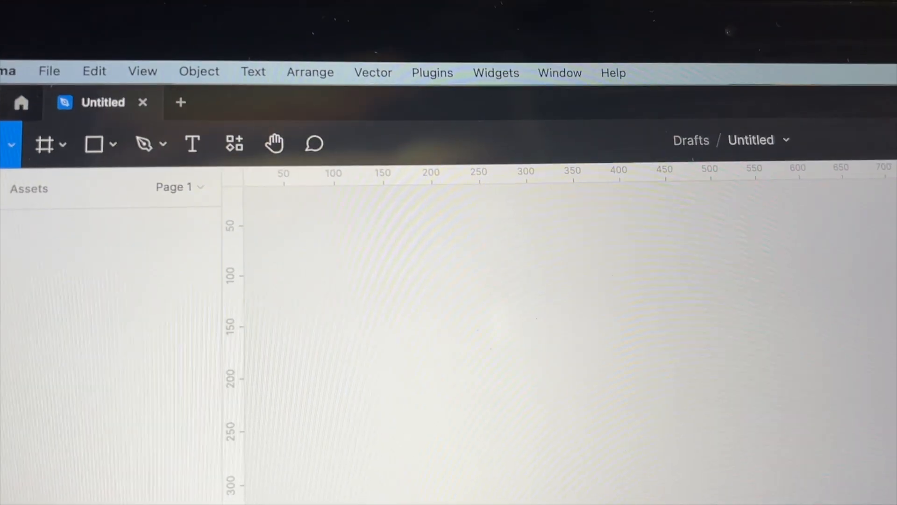
Name the file 'Gastro Captain' and rename Page 1 to 'Wireframe Lo-Fi'.
text(Gastro Capta)
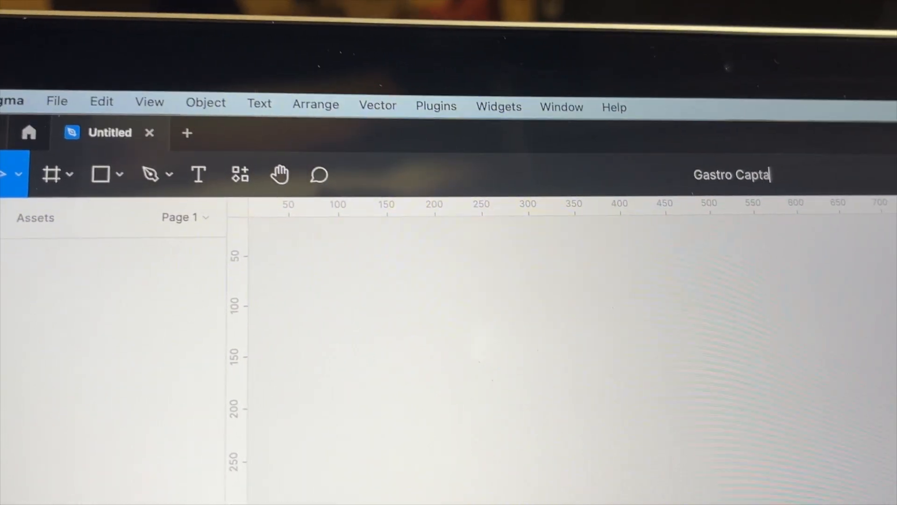
text(in)
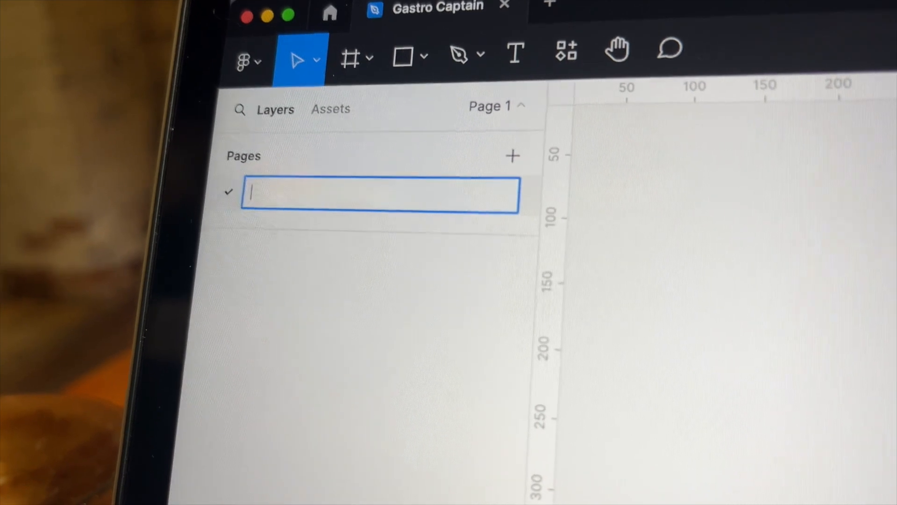
text(Wire)
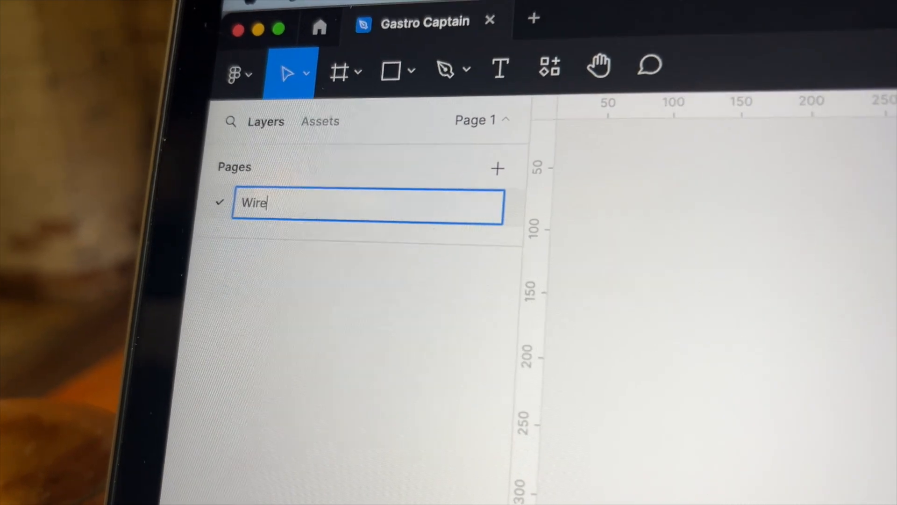
text(fram)
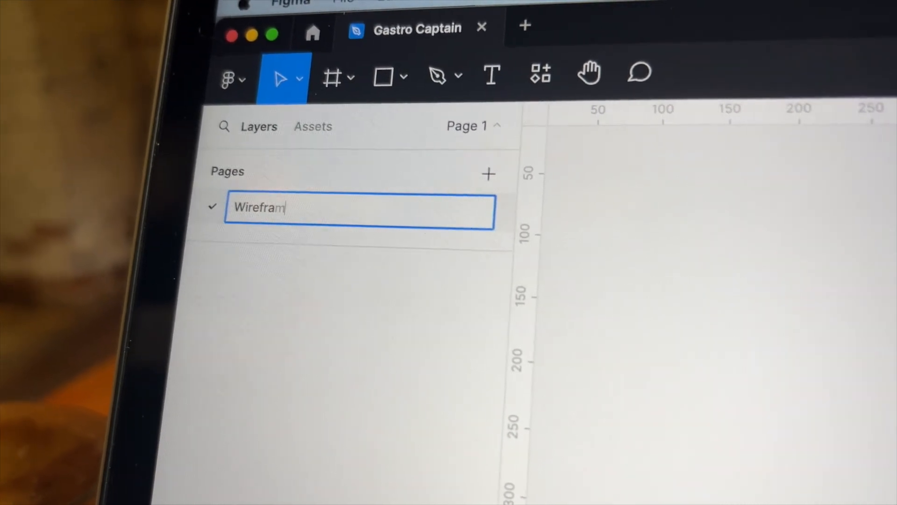
text(e)
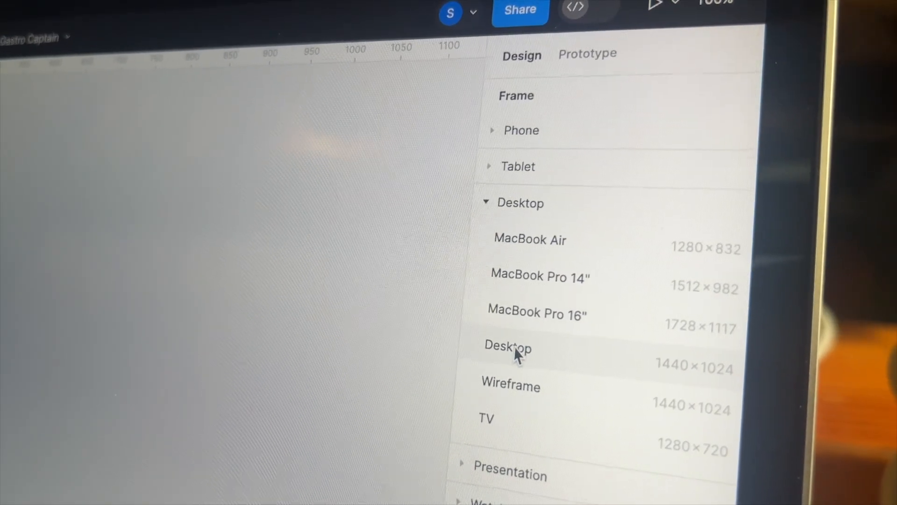
Add a Desktop 1440×1024 frame named 'Desktop - 1' to the canvas.
click(507, 347)
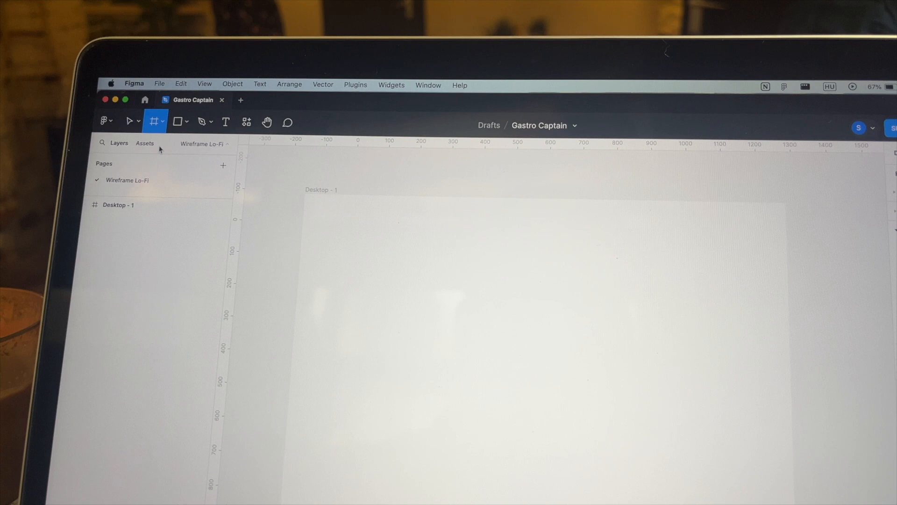
Draw the hero block with 'Set sail to eat healthy' heading, description, login button and cards.
drag(307, 207, 780, 364)
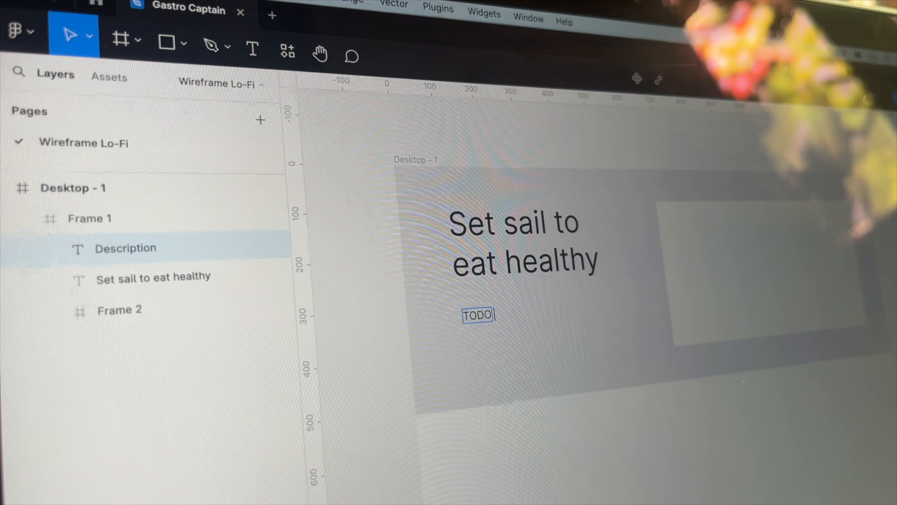
text(DESCRIPTION DESCRIPTION SECOND LINE DESCRIPTION THIRD LINE)
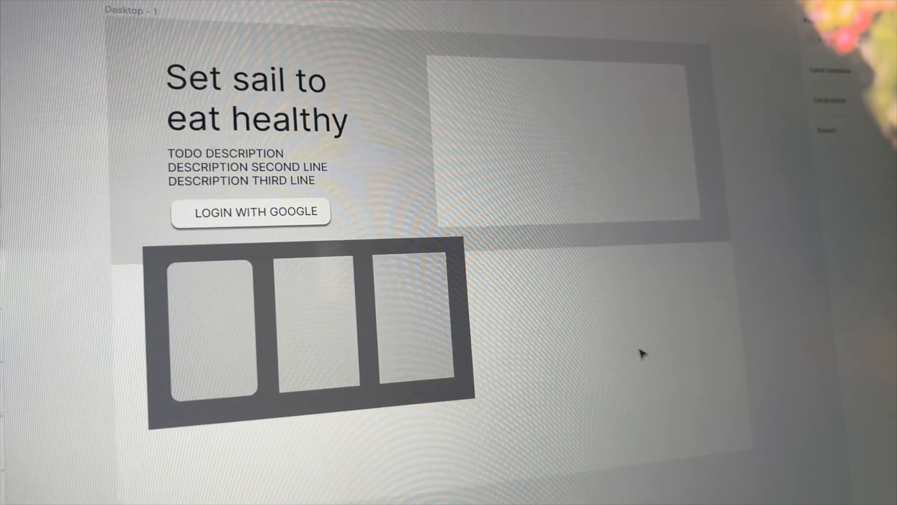
Round the cards into pills, narrow Pill 1, and rename layers like 'Pill carousel'.
click(304, 332)
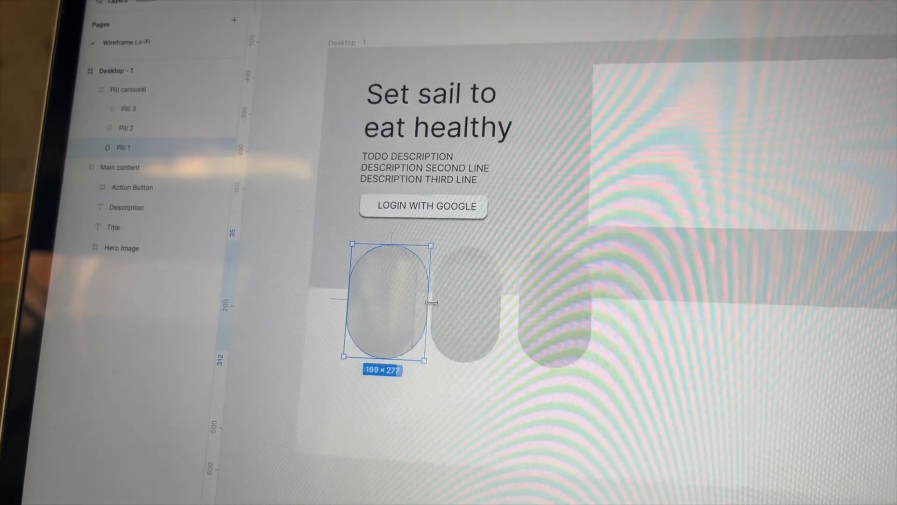
drag(432, 302, 592, 314)
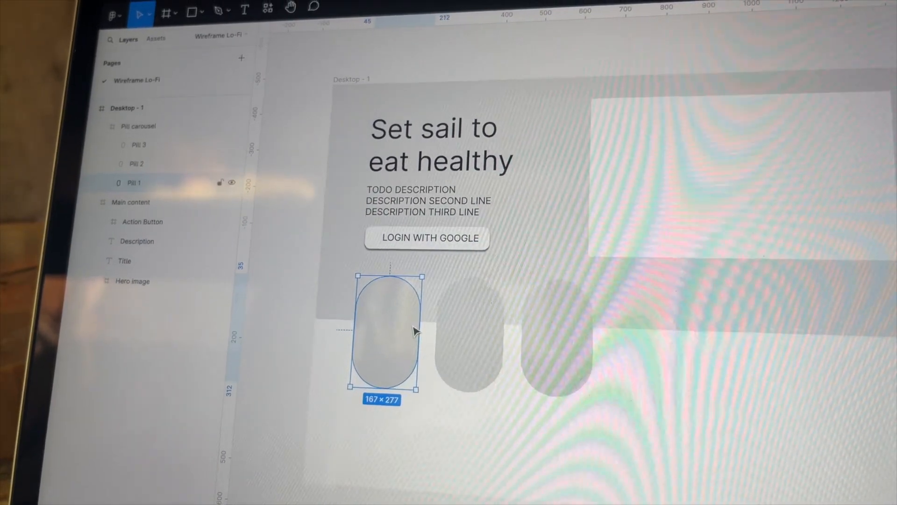
text(Pill carousel descr)
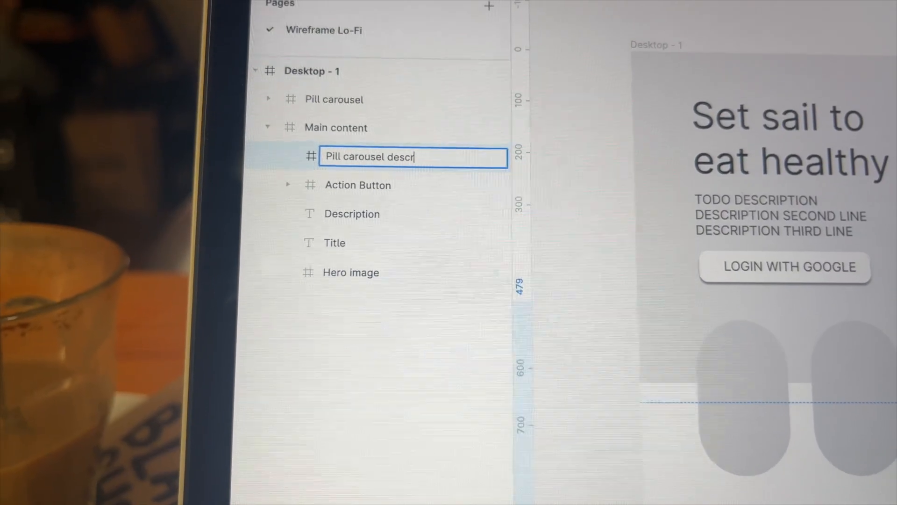
Add pill description, six dots, and a 'TODO ANIMATION WITH A SAILING SHIP' footer.
text(iption)
text(TODO ANIMATION WIT)
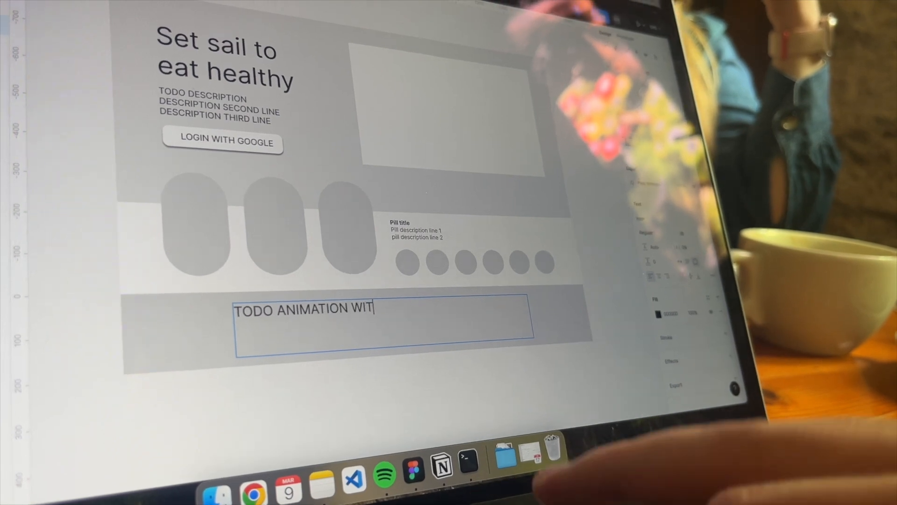
text(H A SAILING SHIP)
text(Dashbo)
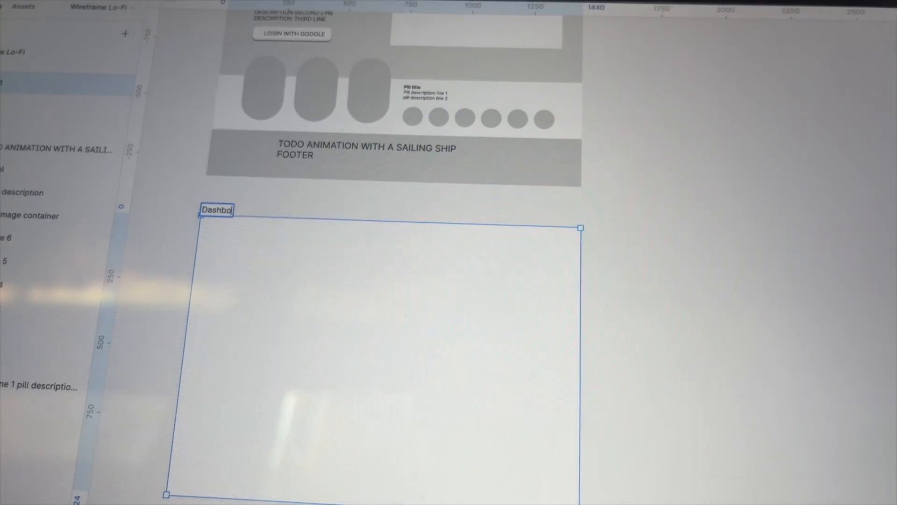
Draw the Dashboard frame with a sidebar of four squares spaced 35 px apart.
drag(581, 227, 398, 469)
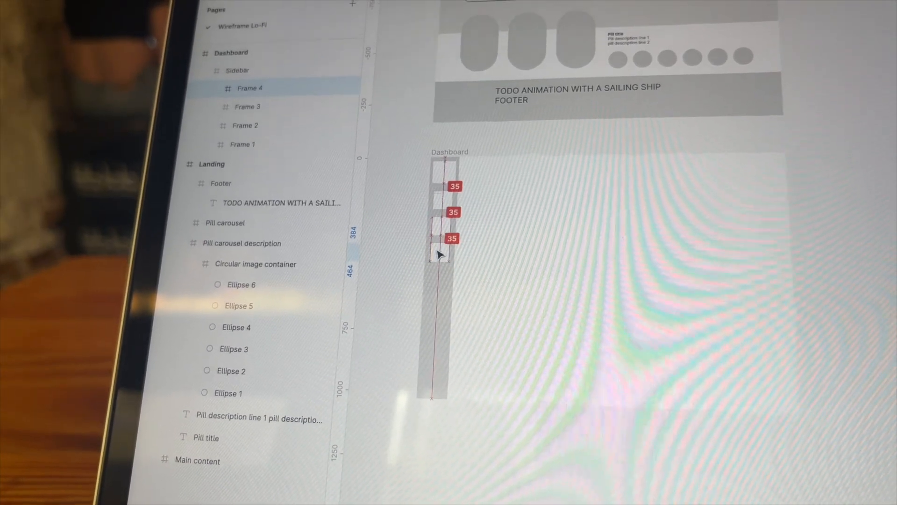
drag(438, 254, 566, 372)
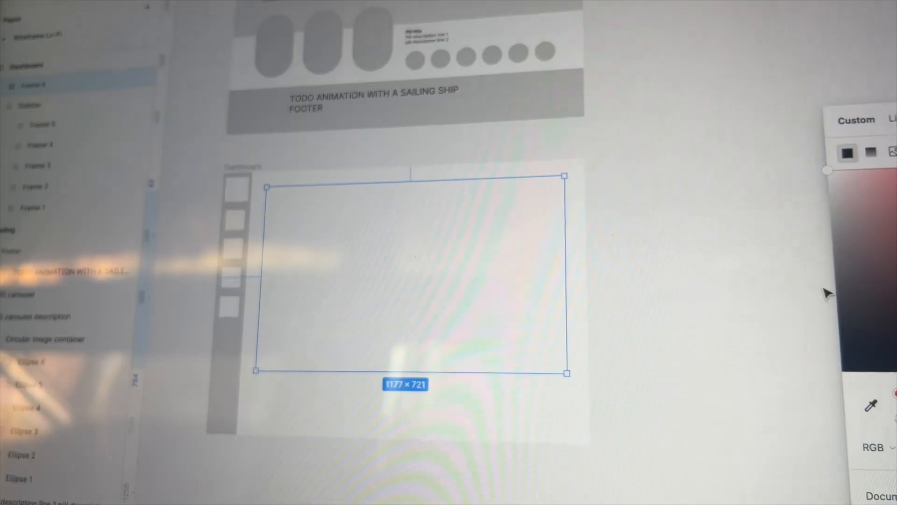
Drag a 1177×721 main content frame beside the sidebar and set its fill.
drag(410, 370, 410, 431)
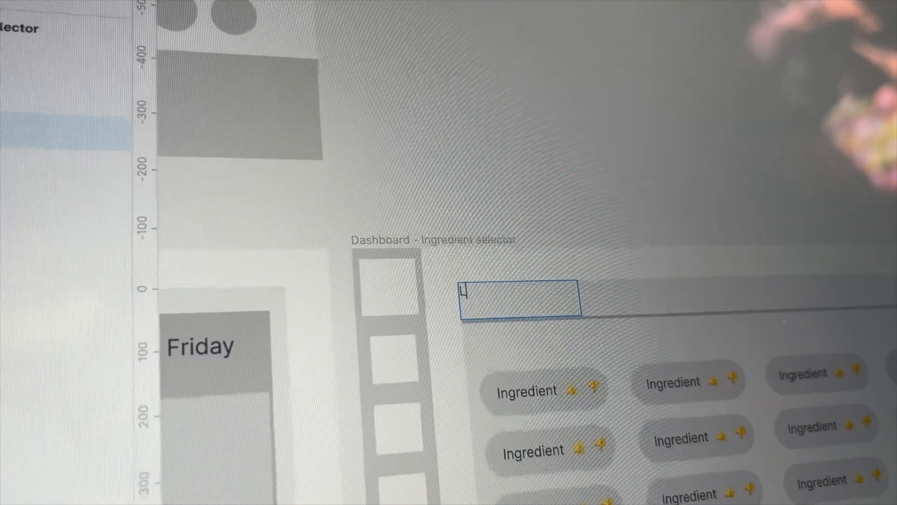
Add All, Liked and Disliked ingredients tabs above thumbs-rated Ingredient pills.
text(All ingredients)
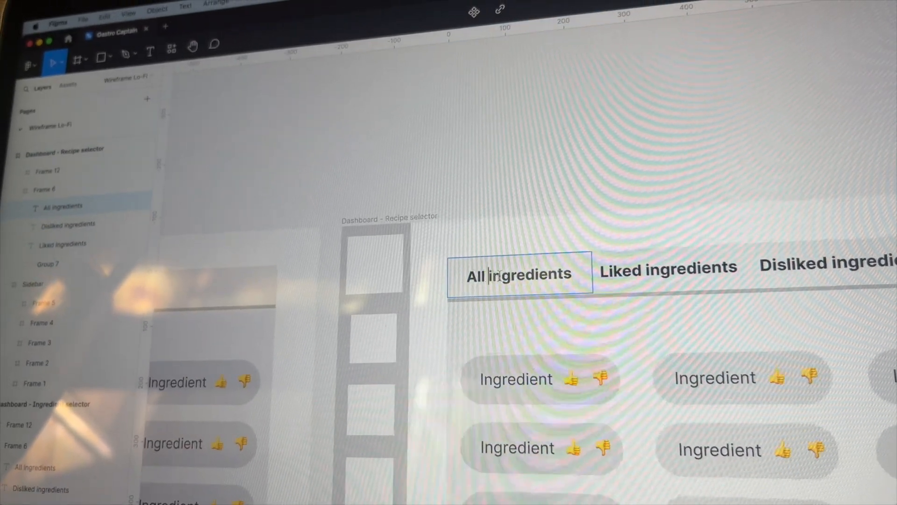
Retitle tabs to recipes and draw a recipe card with a 'Details' button.
text(Liked recip)
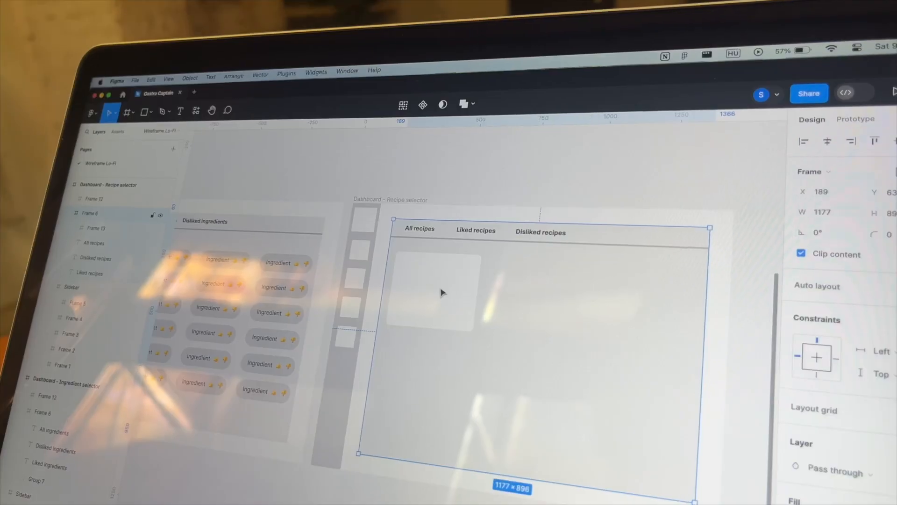
drag(388, 311, 479, 332)
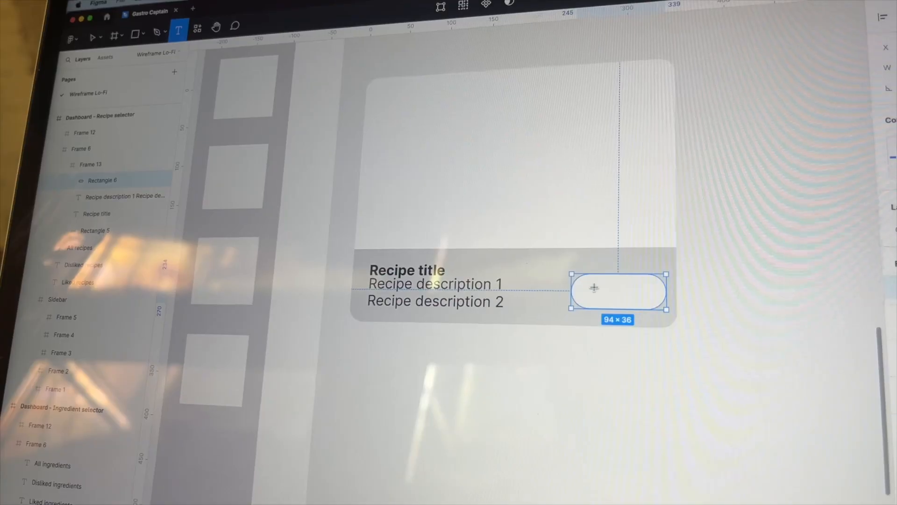
text(Details)
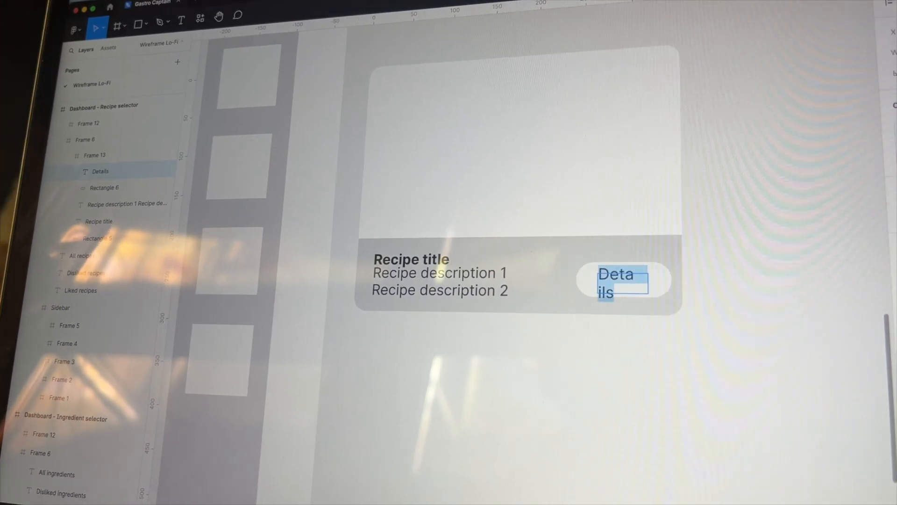